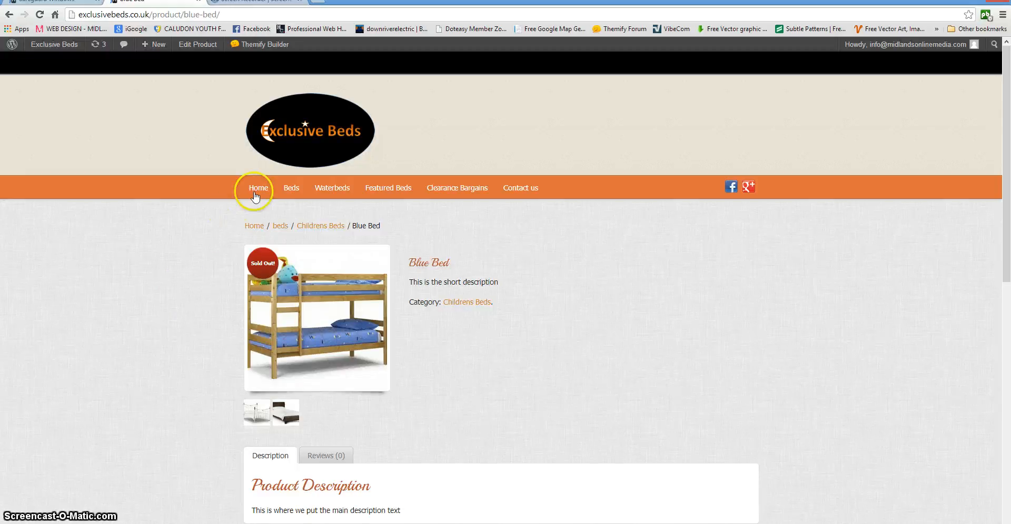
# Open the Exclusive Beds home page and scroll down to the New arrivals product grid.
pyautogui.click(258, 188)
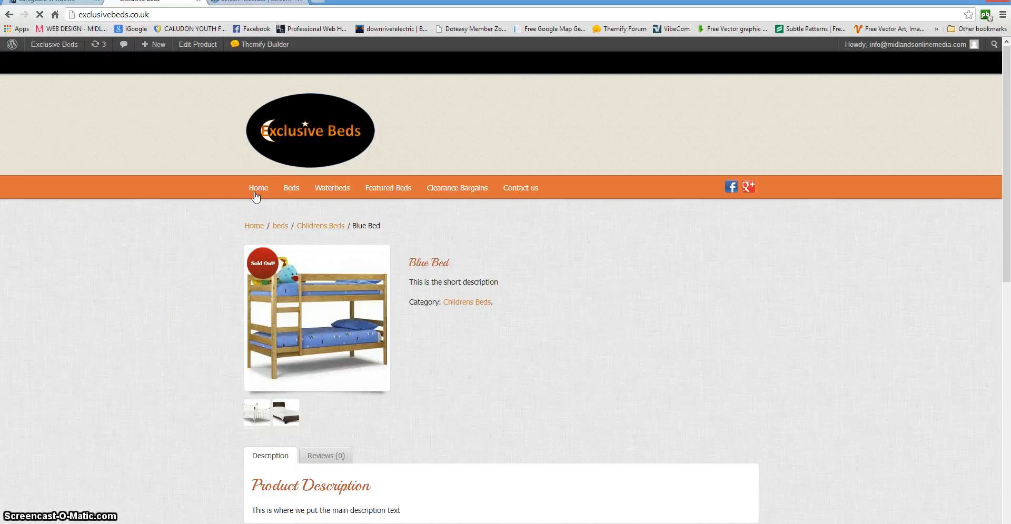
pyautogui.click(258, 188)
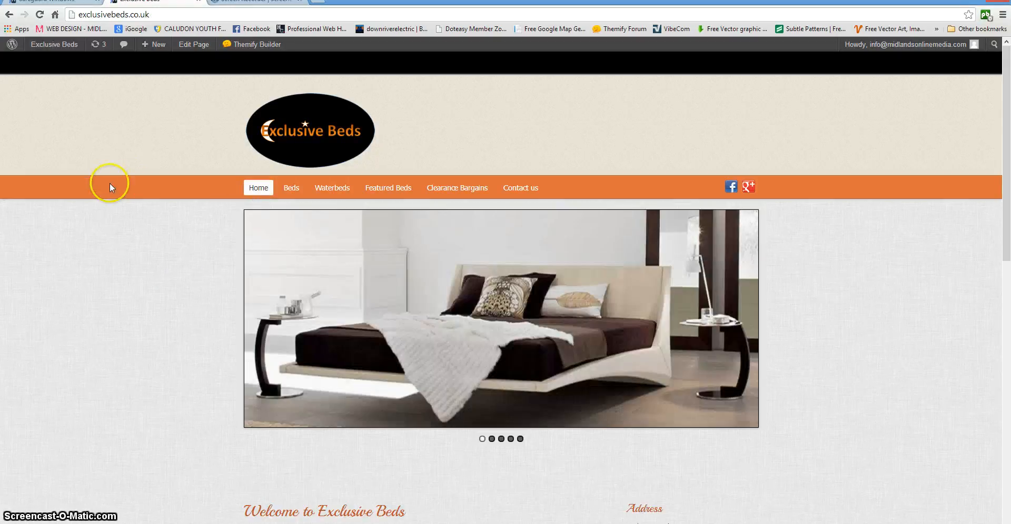
pyautogui.scroll(-3)
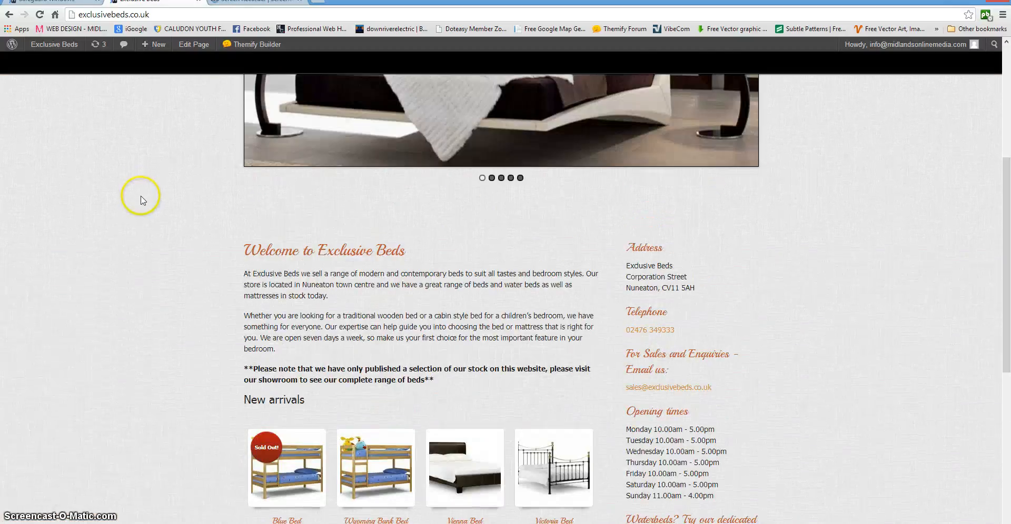
pyautogui.scroll(-3)
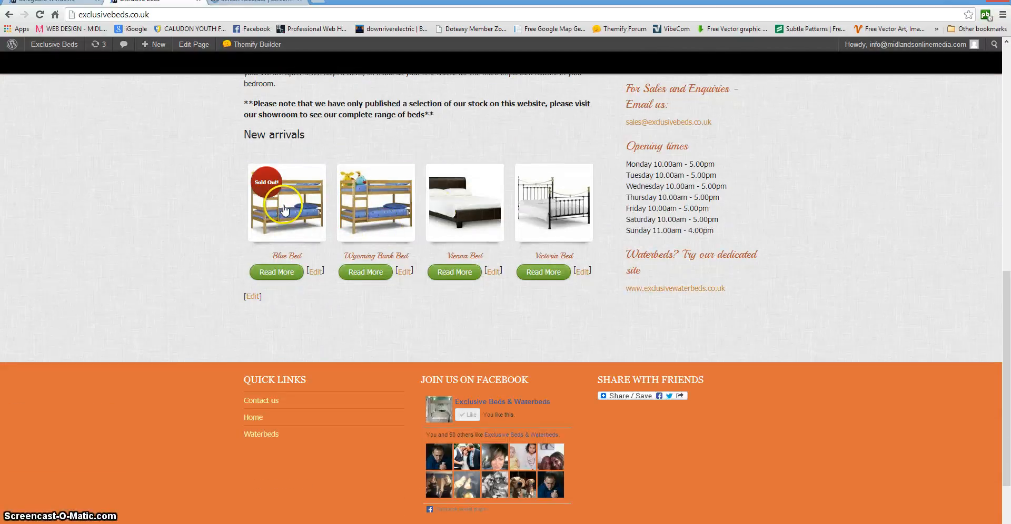
pyautogui.moveTo(549, 218)
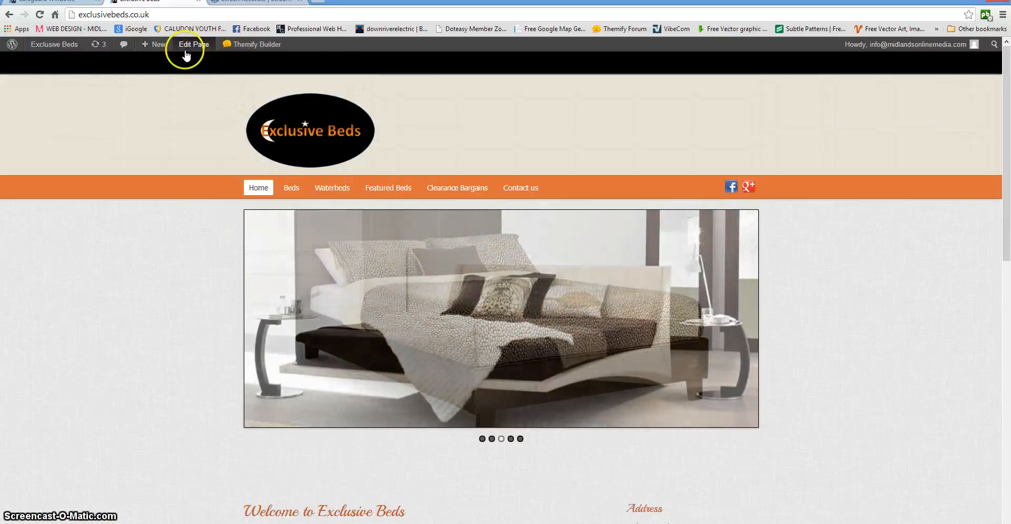
# Open the Home page with Edit Page and place the cursor in its content.
pyautogui.click(193, 45)
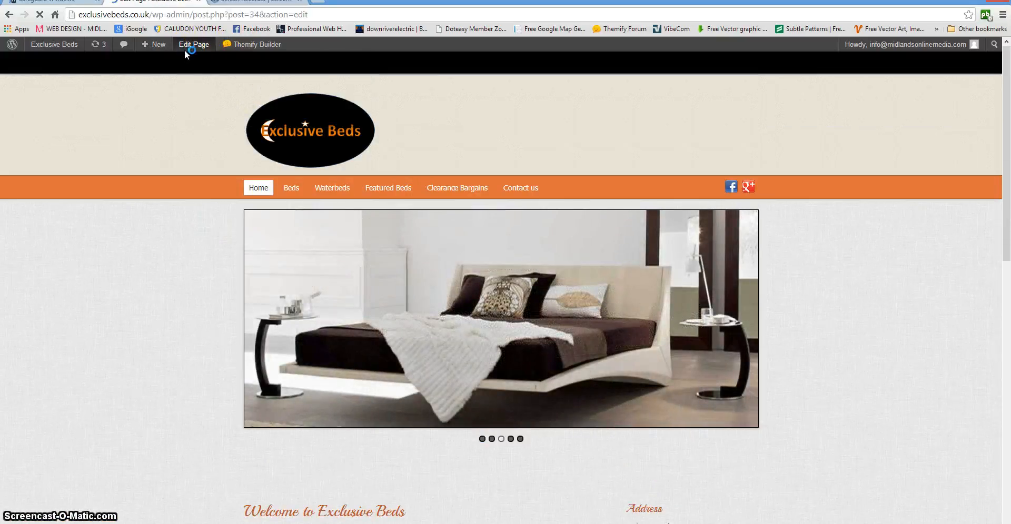
pyautogui.click(194, 44)
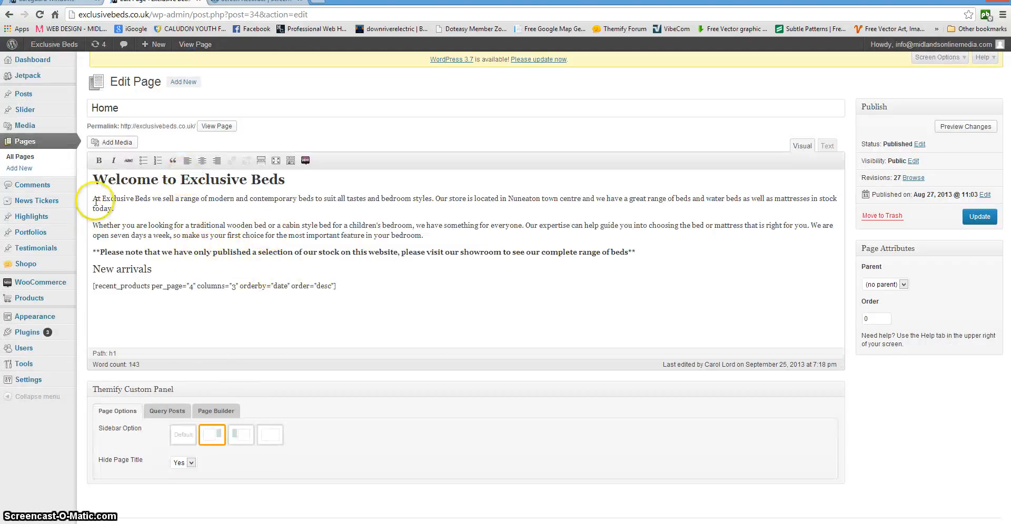
pyautogui.click(118, 286)
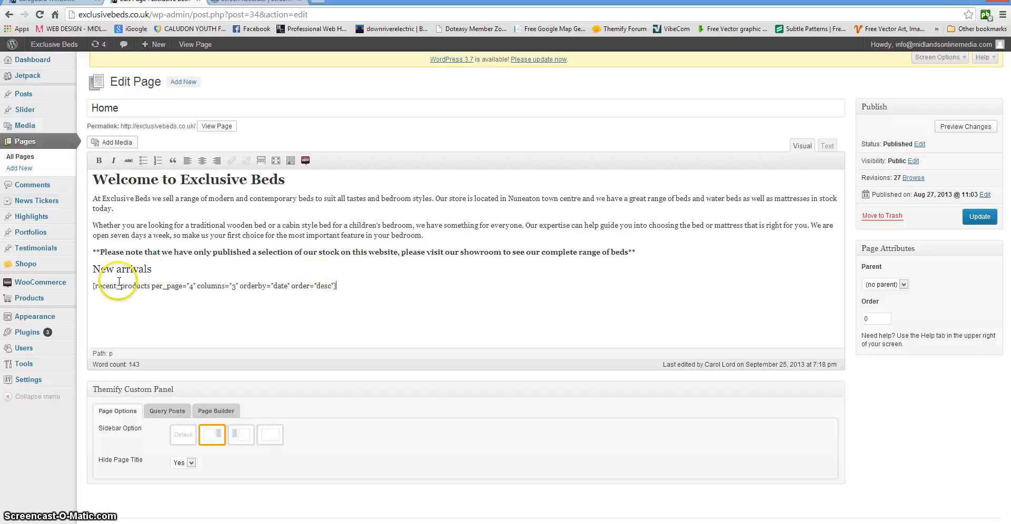
pyautogui.moveTo(193, 291)
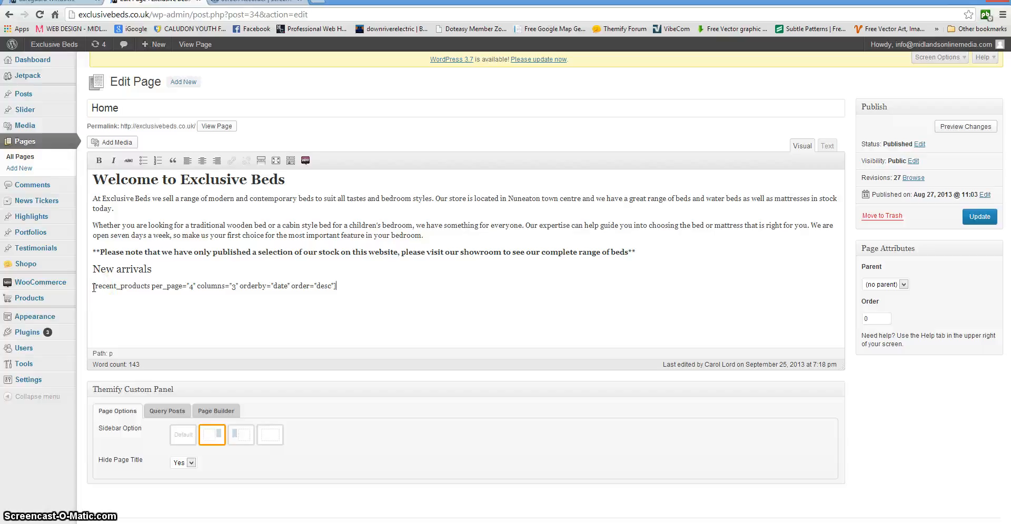
pyautogui.moveTo(369, 278)
pyautogui.write('12')
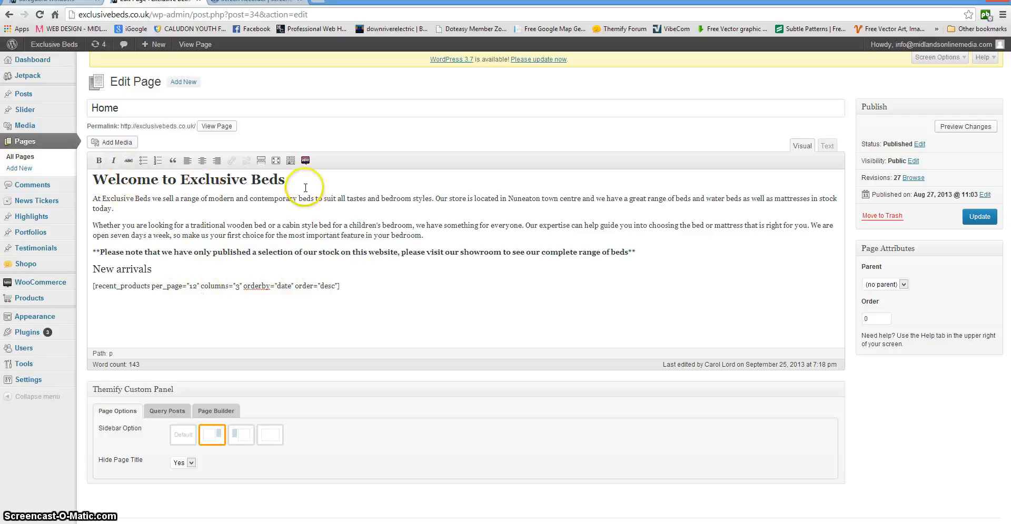
pyautogui.moveTo(290, 161)
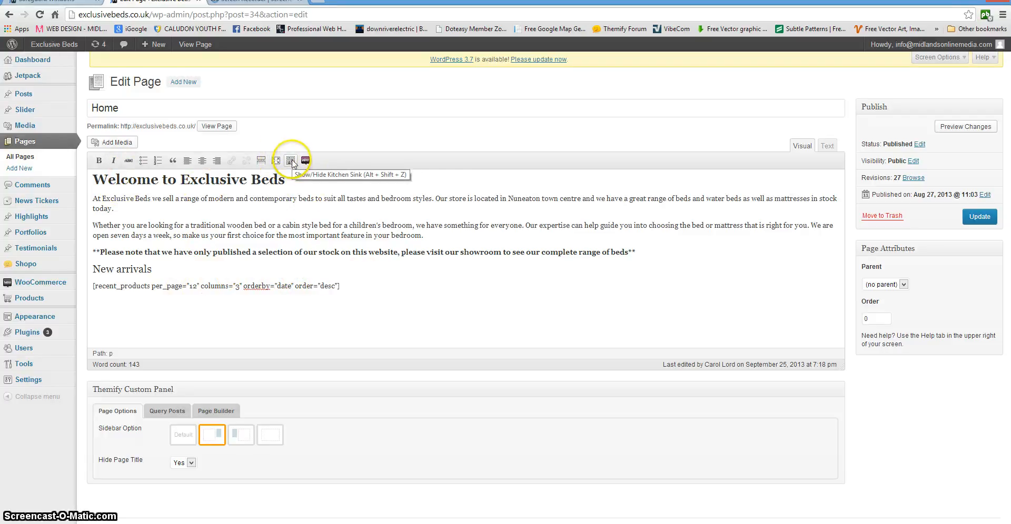
# Show the editor's second toolbar row, then select and deselect the two introductory paragraphs.
pyautogui.click(290, 160)
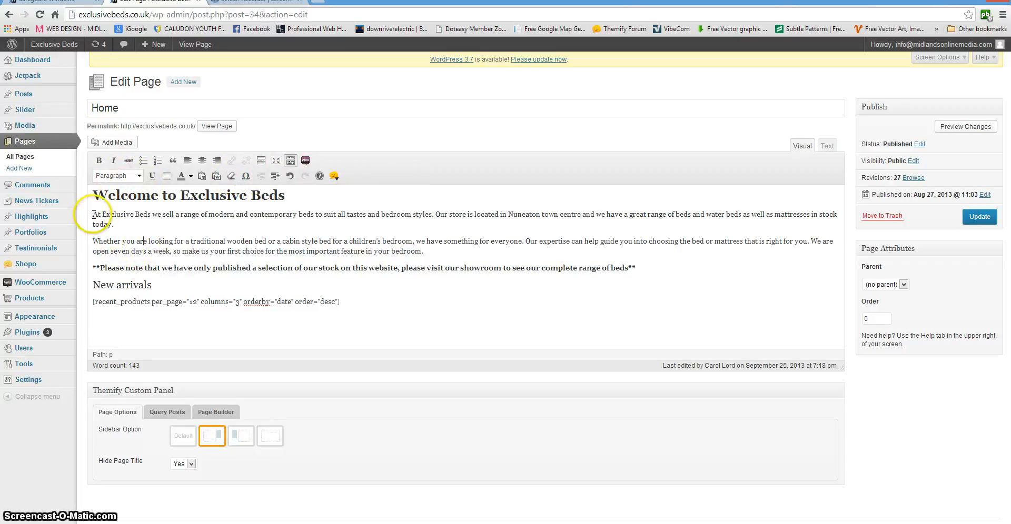
pyautogui.moveTo(94, 213); pyautogui.dragTo(424, 252)
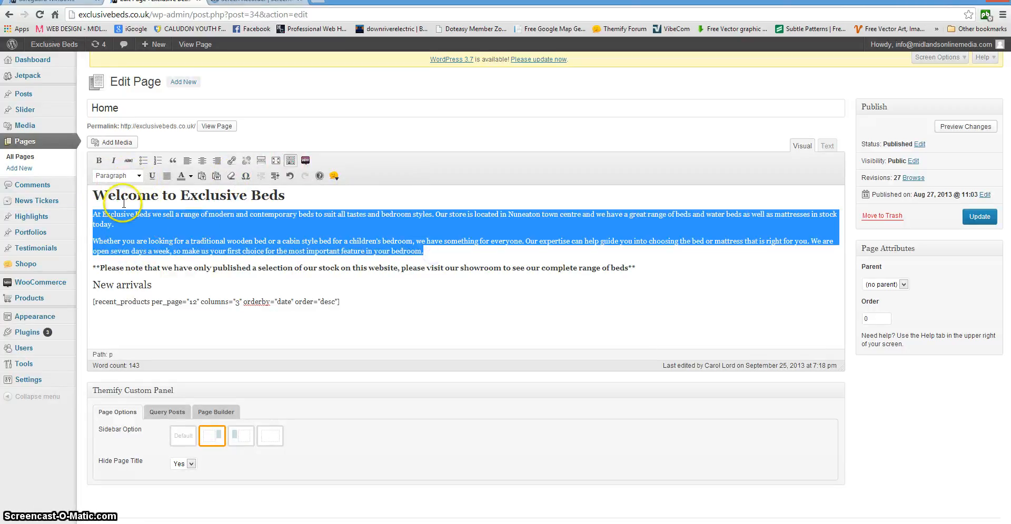
pyautogui.click(115, 175)
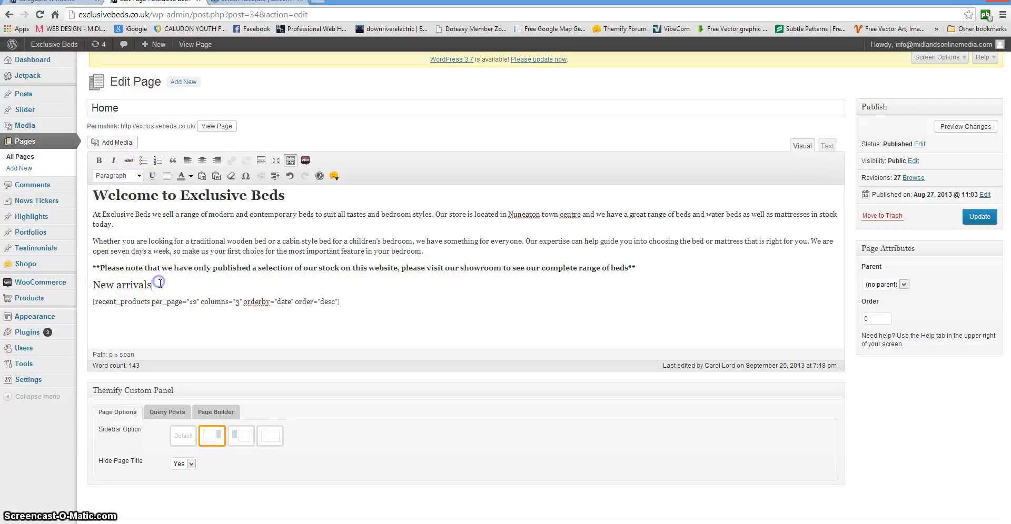
pyautogui.click(117, 175)
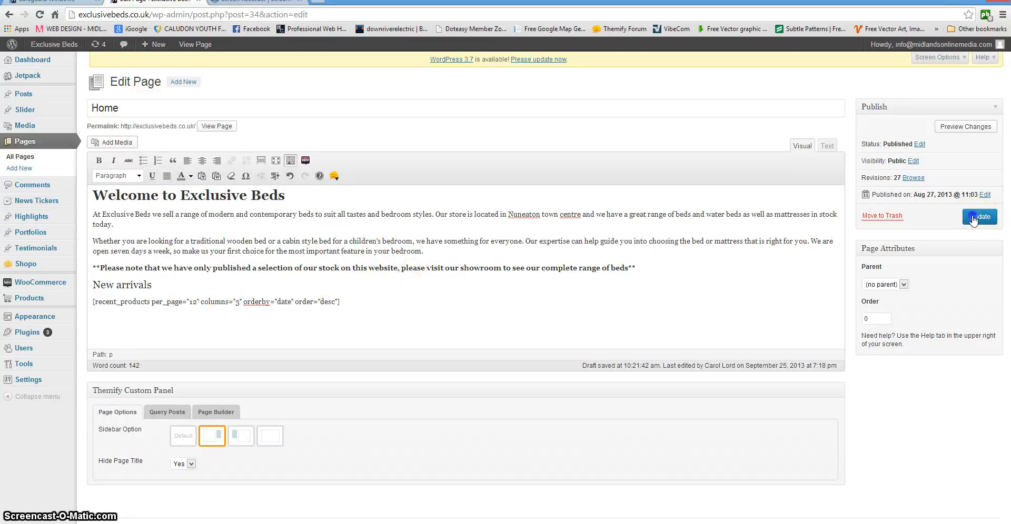
# Update the Home page and confirm twelve New arrivals products appear in three rows.
pyautogui.click(979, 216)
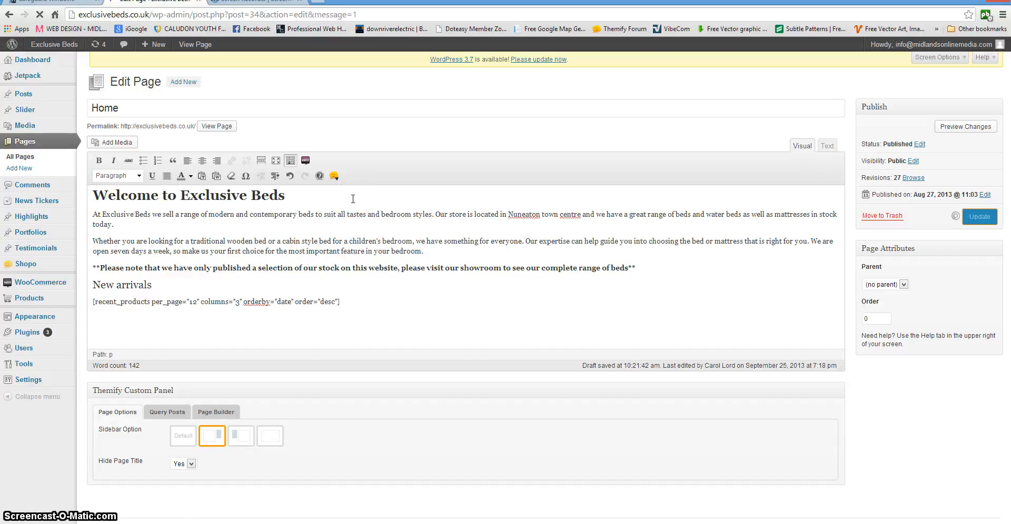
pyautogui.click(979, 216)
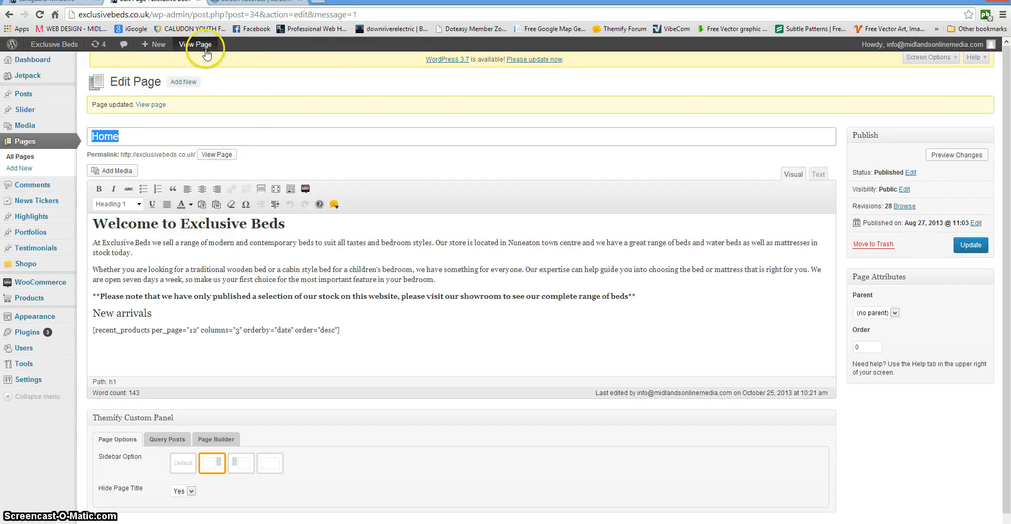
pyautogui.click(196, 45)
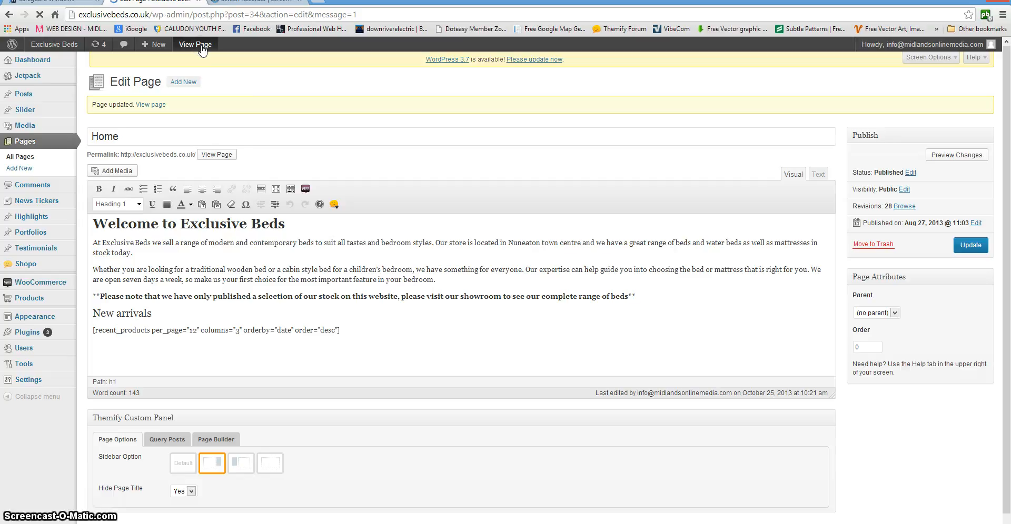
pyautogui.click(194, 45)
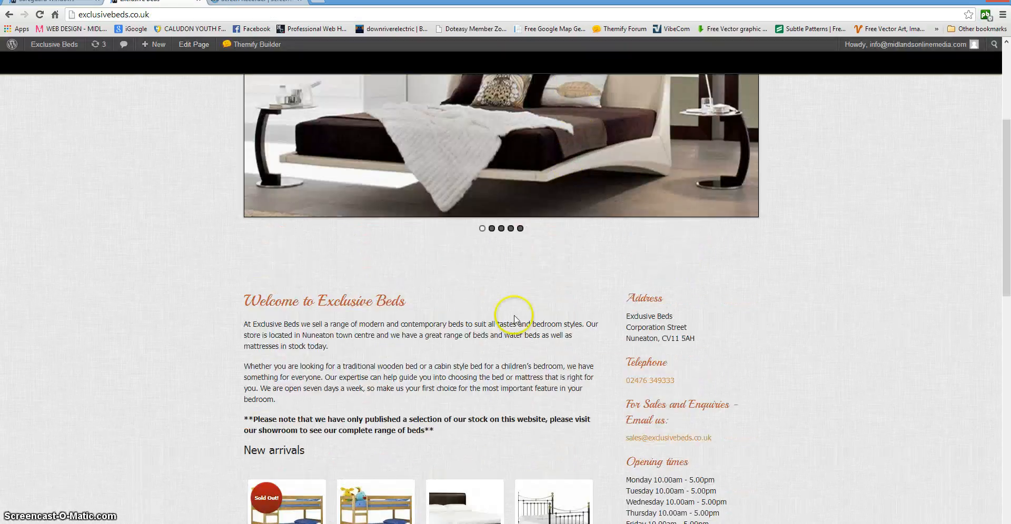
pyautogui.scroll(-3)
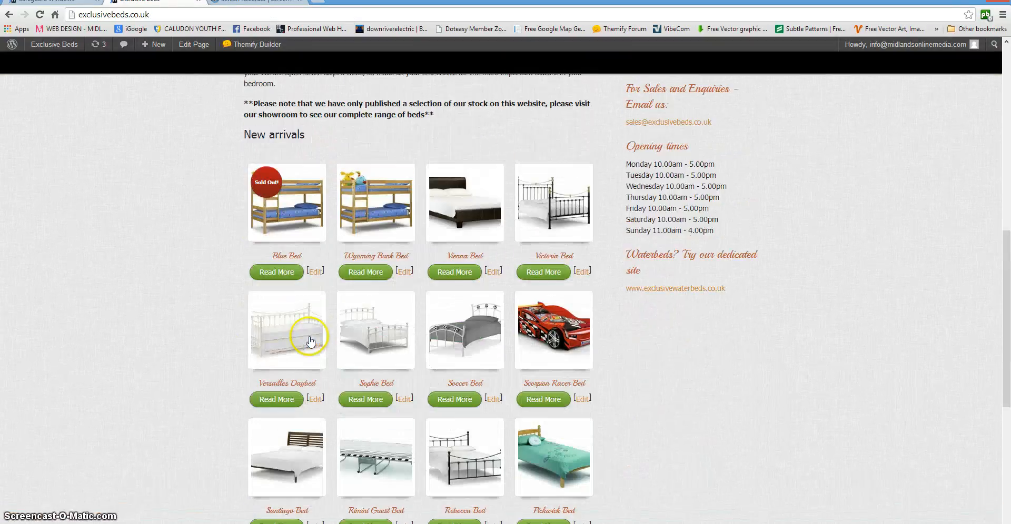
pyautogui.scroll(-3)
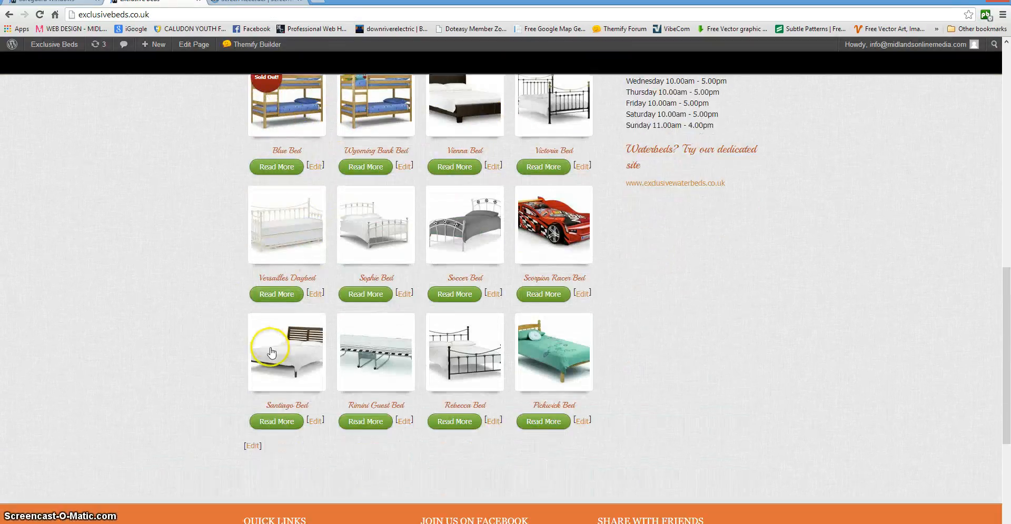
pyautogui.scroll(3)
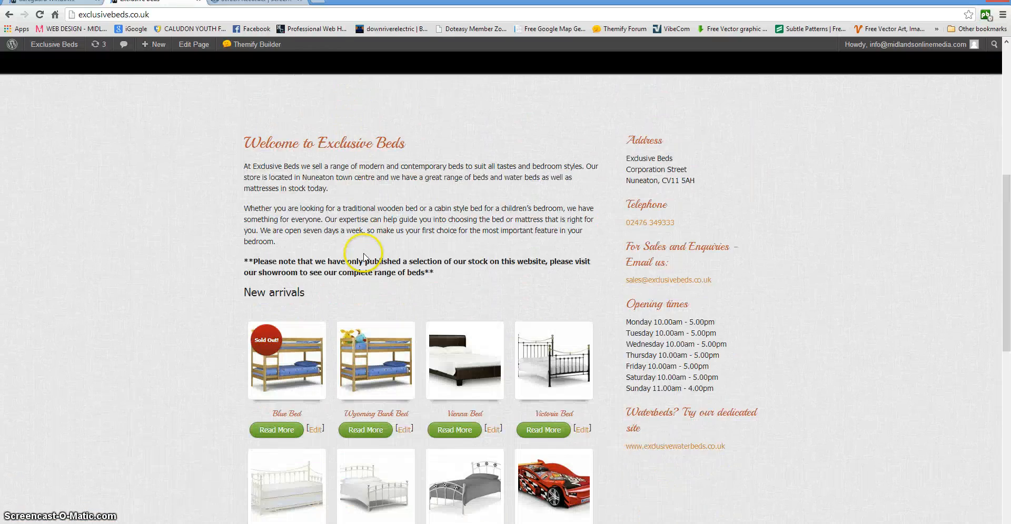
pyautogui.moveTo(368, 294)
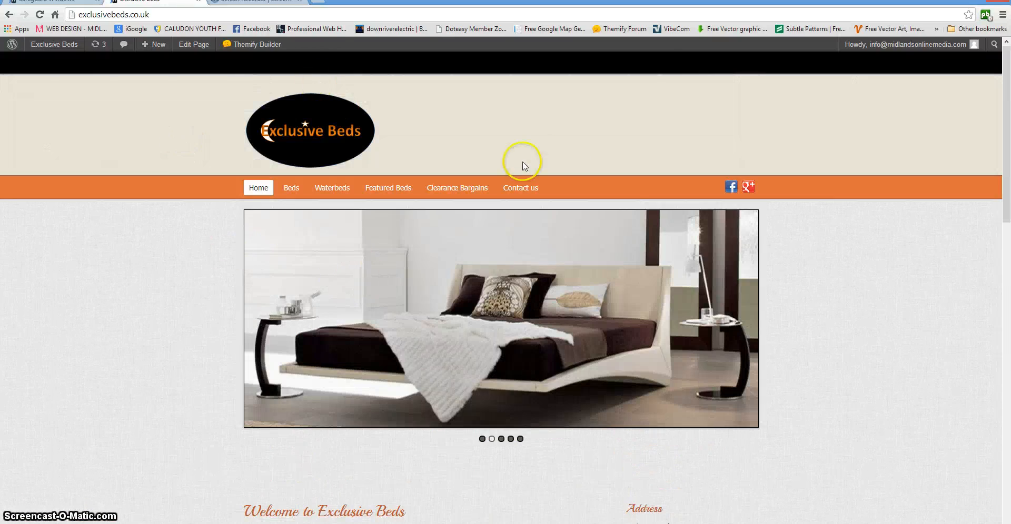
pyautogui.scroll(-3)
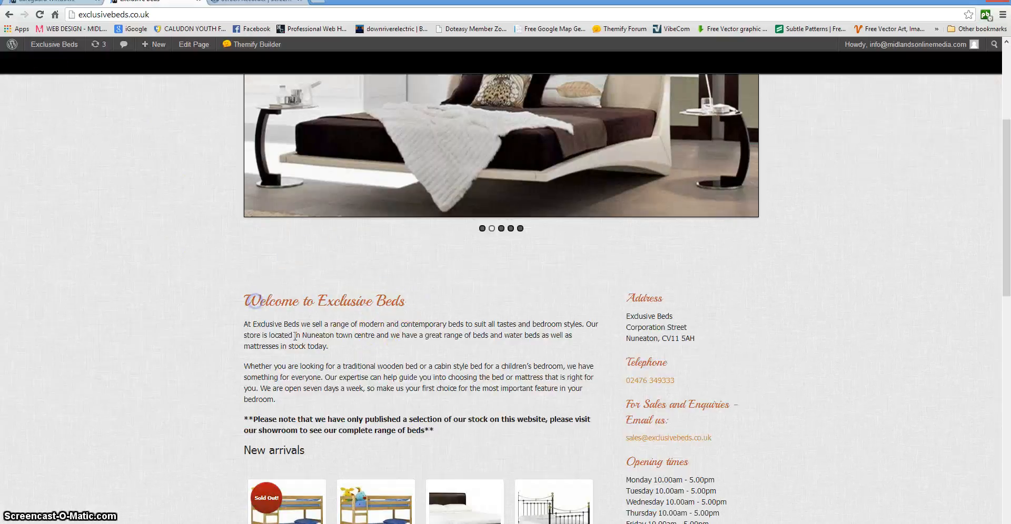
# Go through the site name menu and Dashboard to the Shopo theme settings.
pyautogui.click(54, 44)
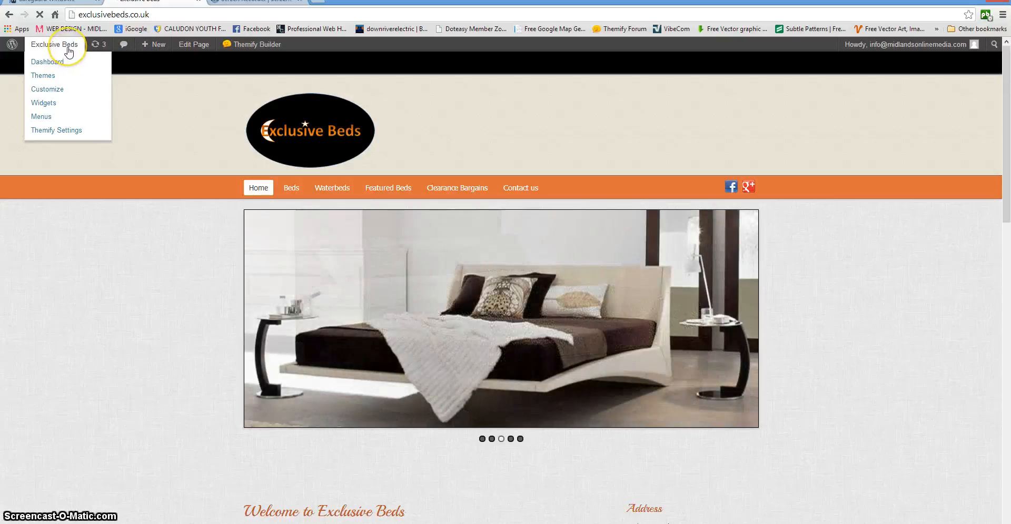
pyautogui.click(47, 63)
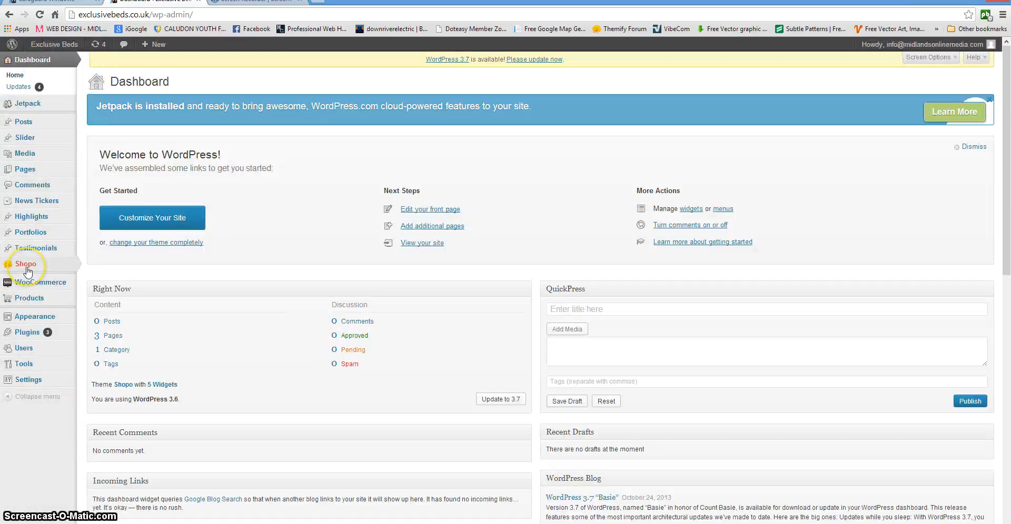
pyautogui.click(25, 263)
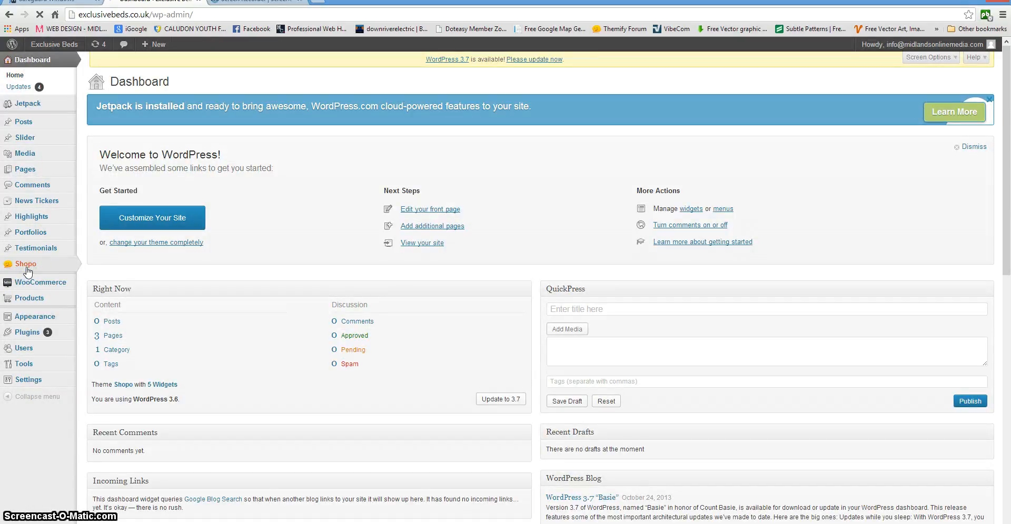
pyautogui.click(19, 252)
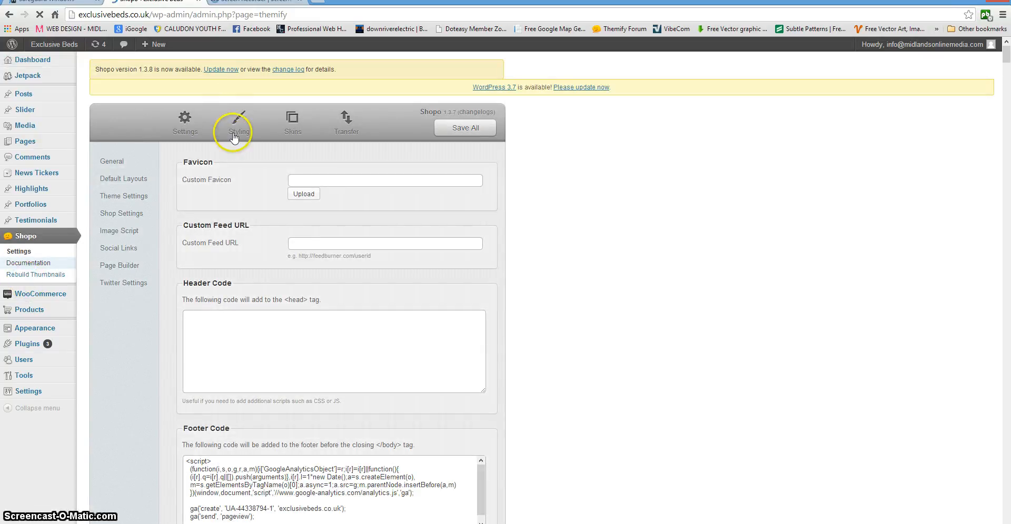
# Show Shopo's Headings styling (Playball font, bd5633) and the Heading 2 colour picker.
pyautogui.click(239, 123)
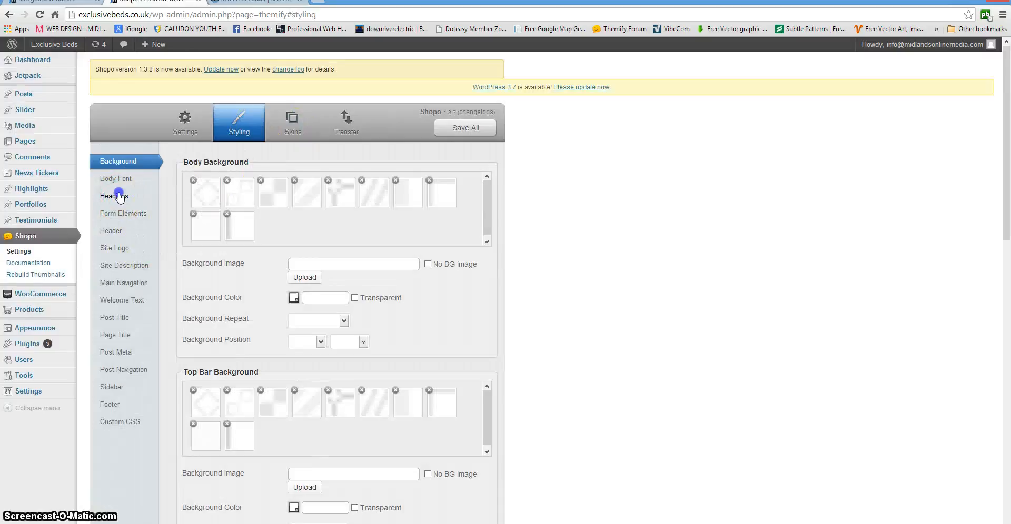
pyautogui.click(115, 196)
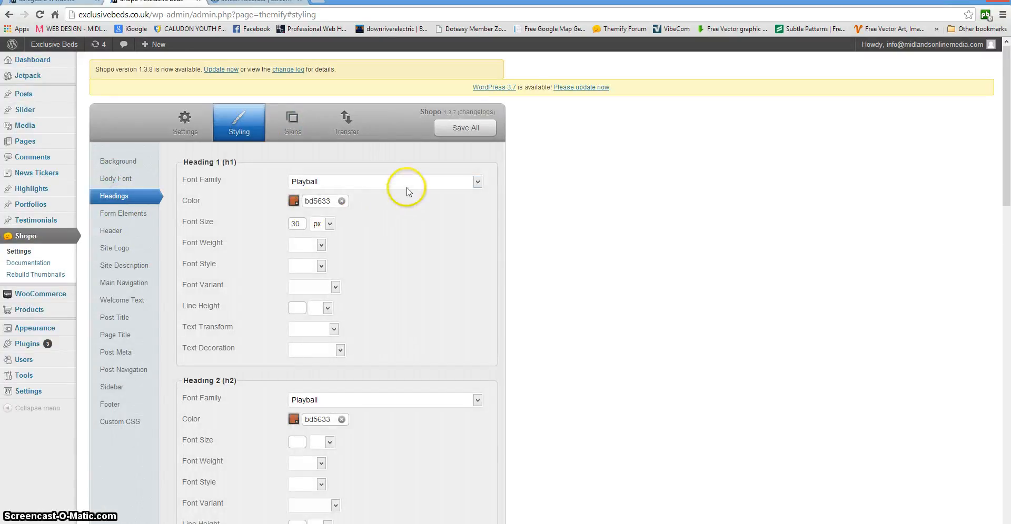
pyautogui.click(476, 182)
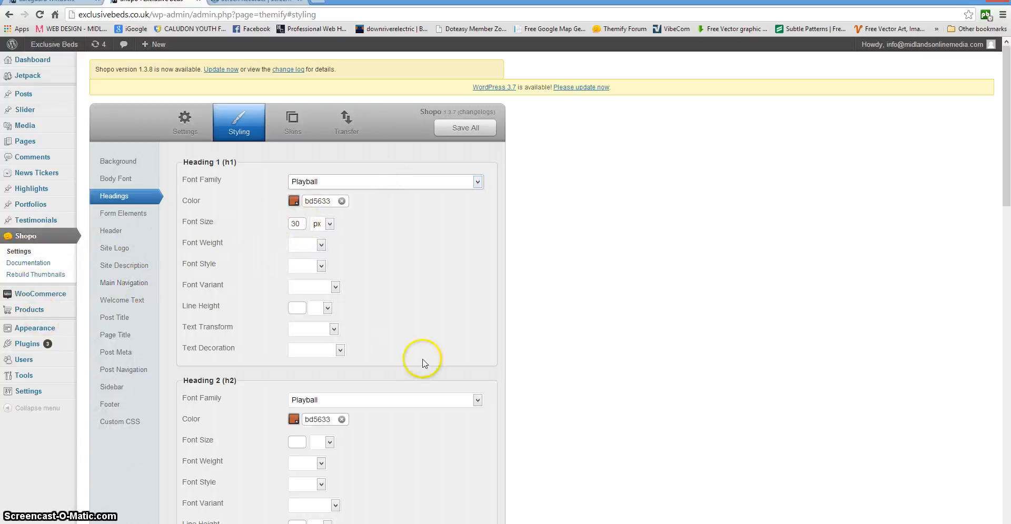
pyautogui.scroll(-3)
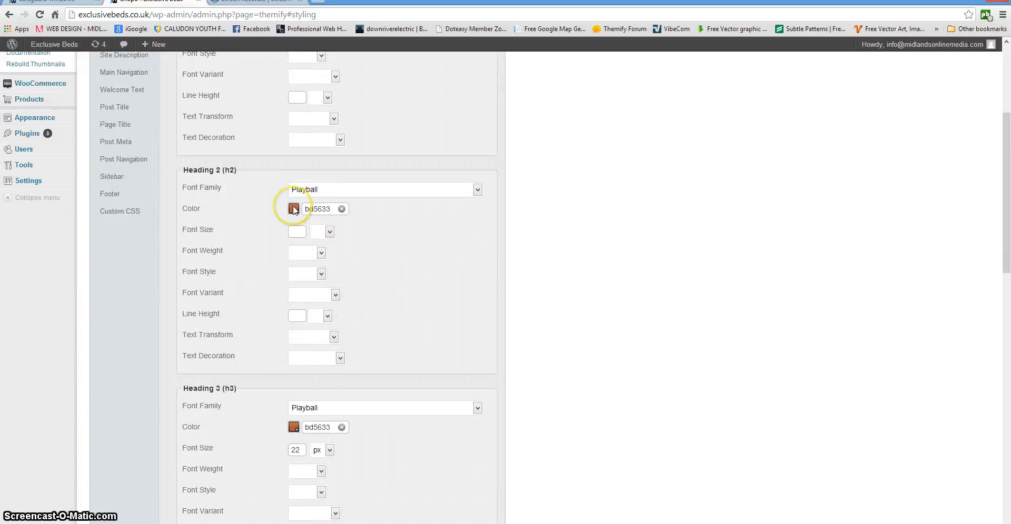
pyautogui.click(293, 208)
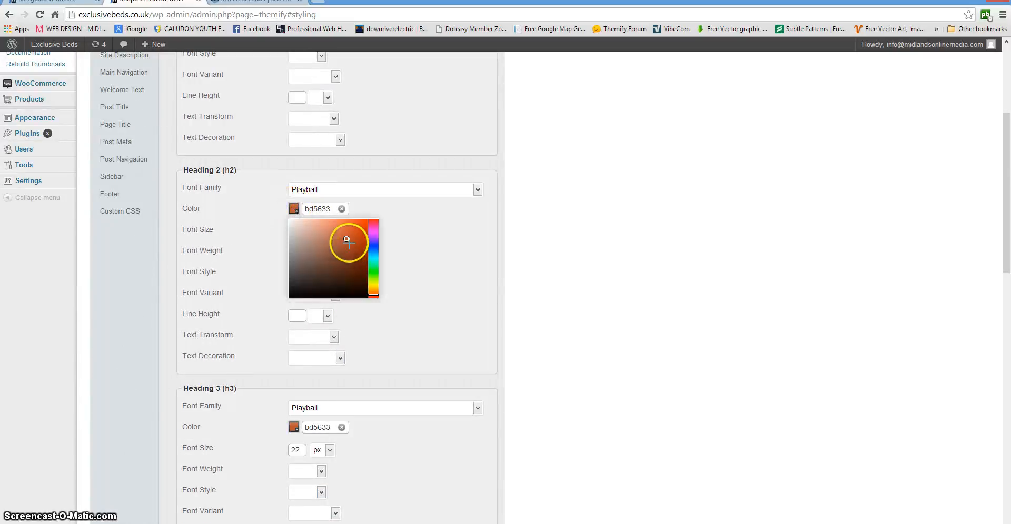
pyautogui.scroll(3)
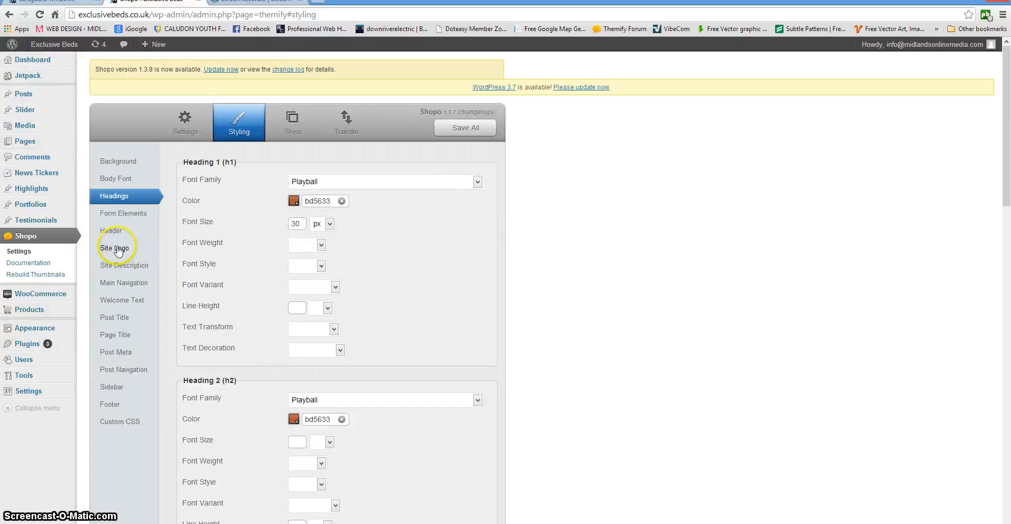
# View Shopo's Site Logo styling, then its Custom CSS hiding #shopdock and setting .soldout z-index 9999.
pyautogui.click(114, 247)
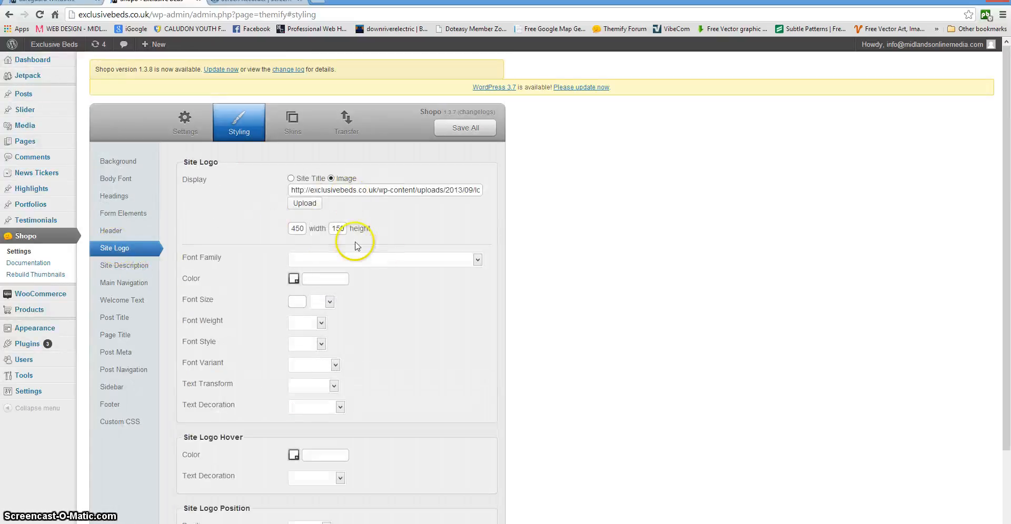
pyautogui.scroll(-3)
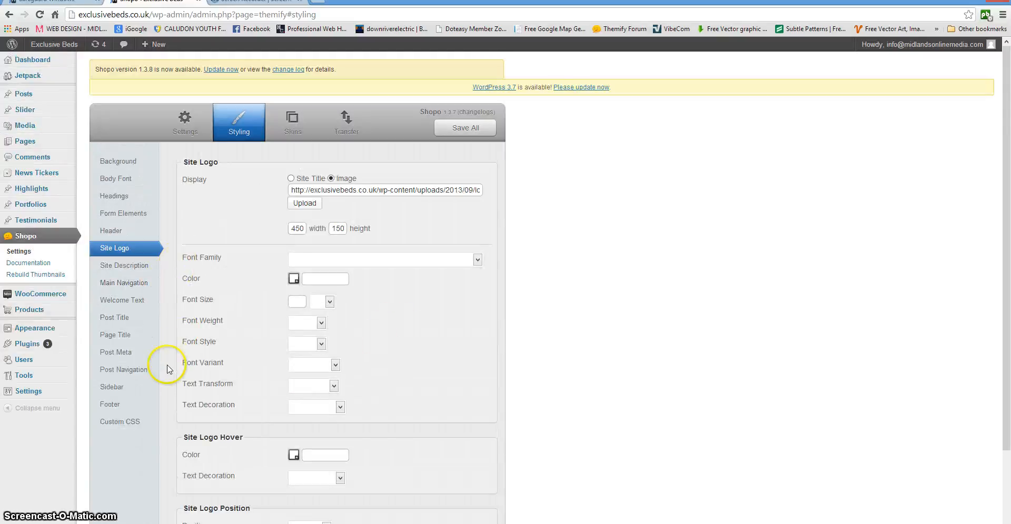
pyautogui.click(119, 422)
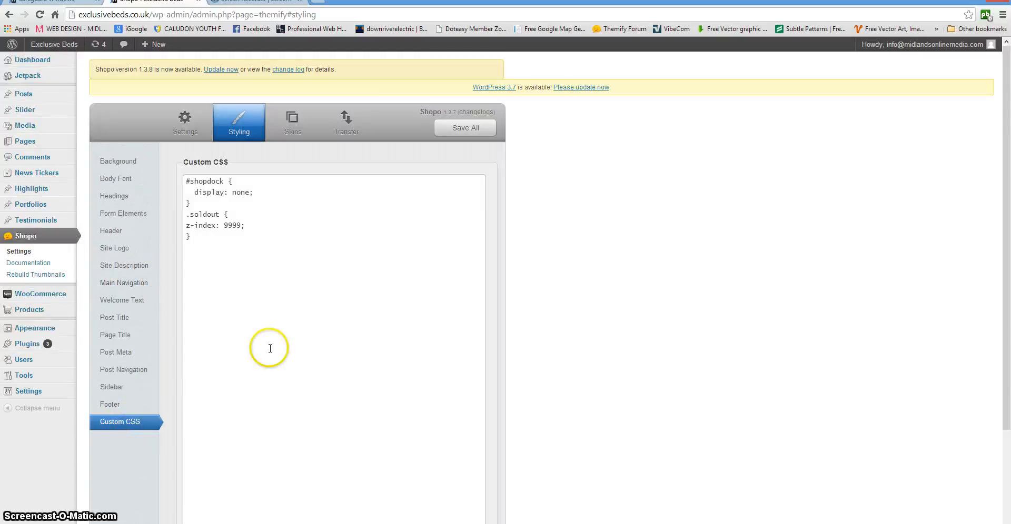